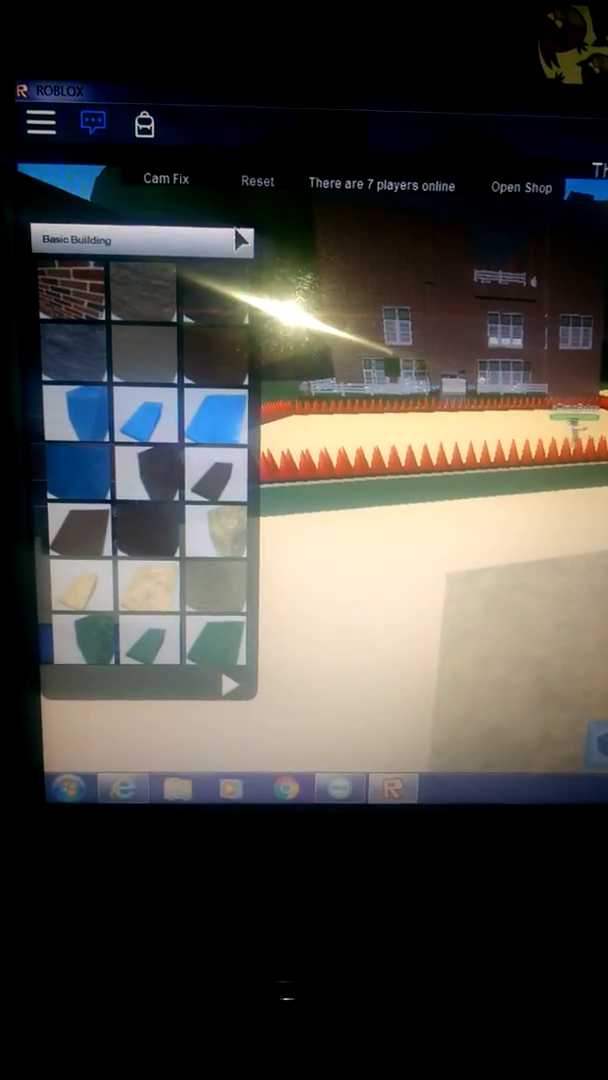
Step: Show the building part categories (Basic Building, House Kit, House Interior Kit, Landscape, Castle Kit)
click(144, 240)
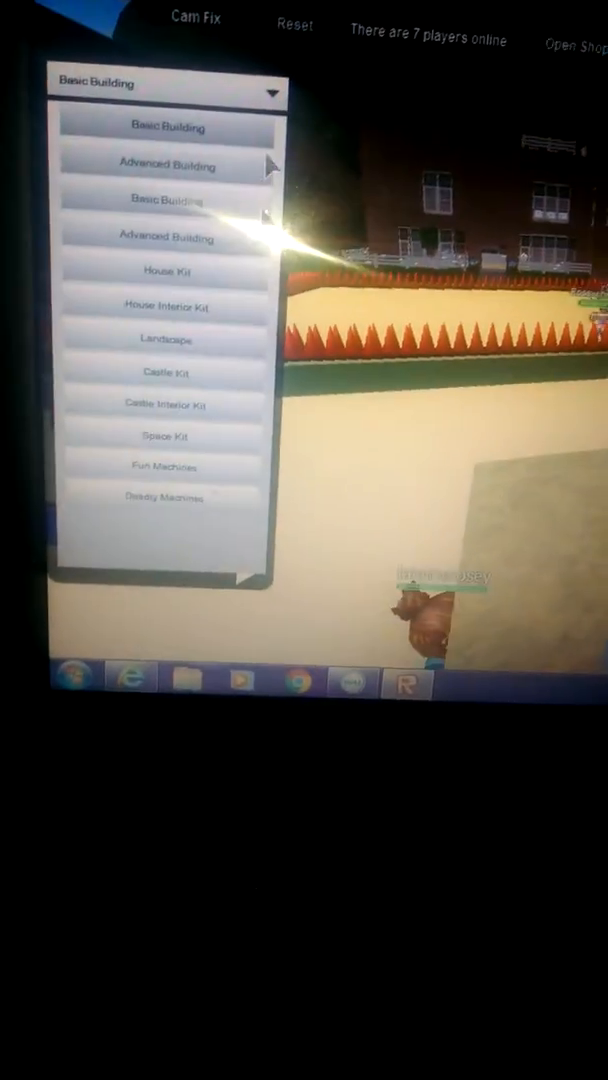